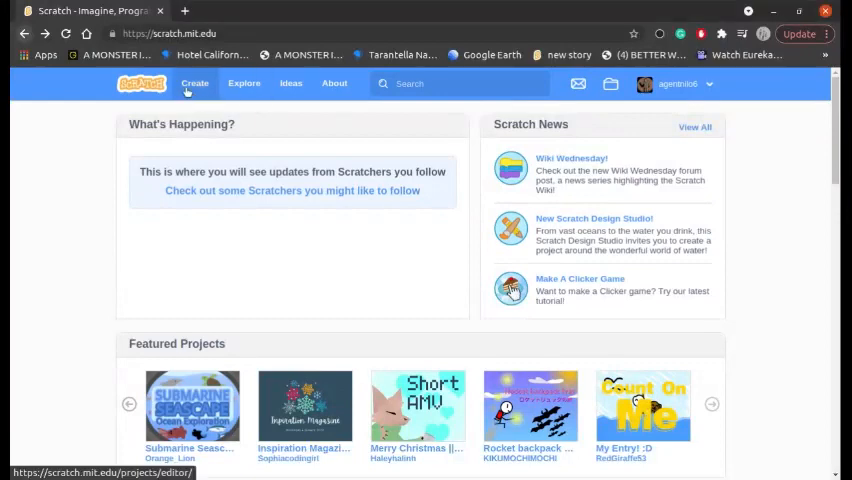
Step: Create a new project from the Scratch homepage, opening the editor with the default cat
click(194, 83)
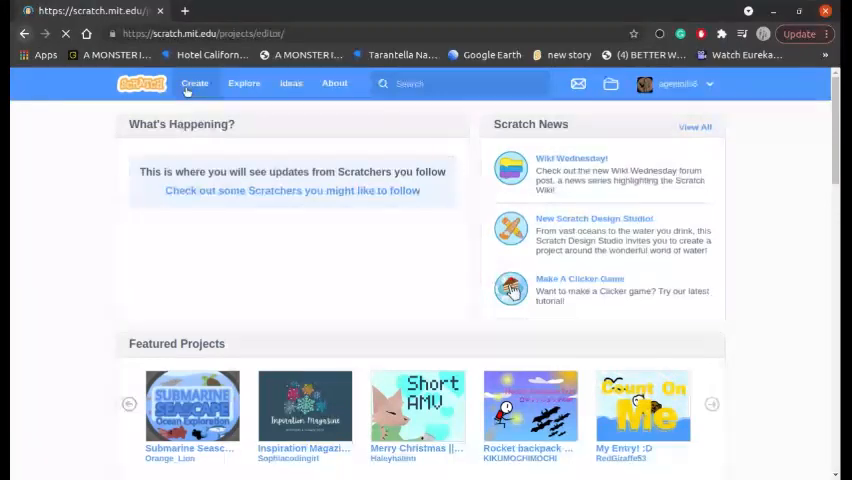
click(194, 83)
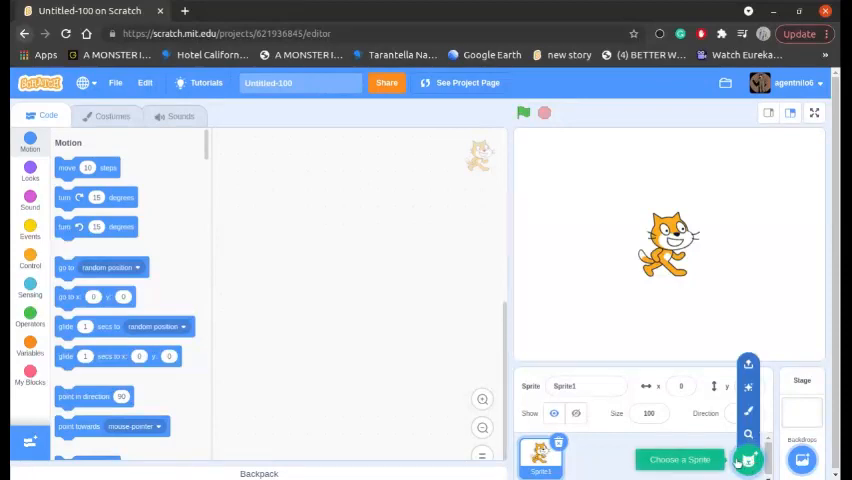
Step: Drag a 'when green flag clicked' block from Events into the cat's script area and position it
click(680, 459)
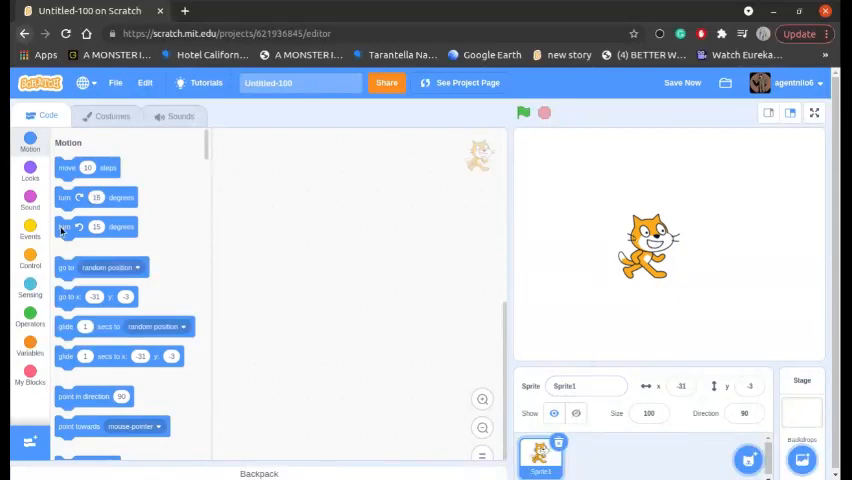
click(30, 230)
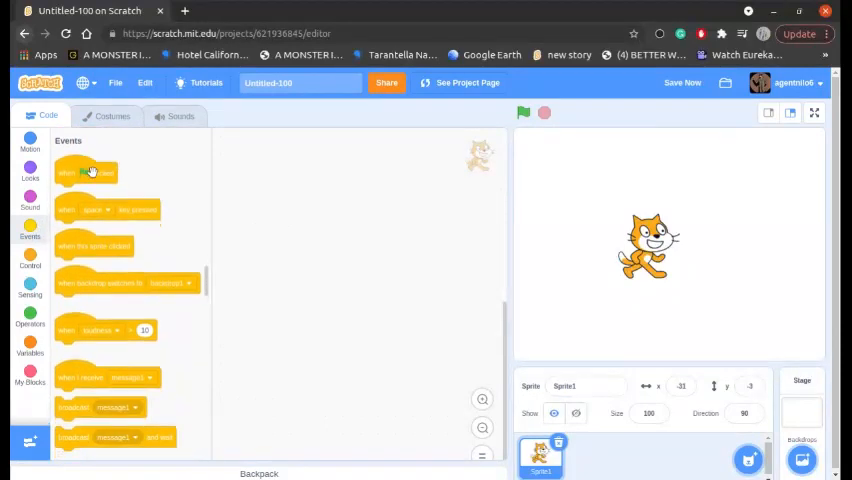
drag(86, 170, 308, 194)
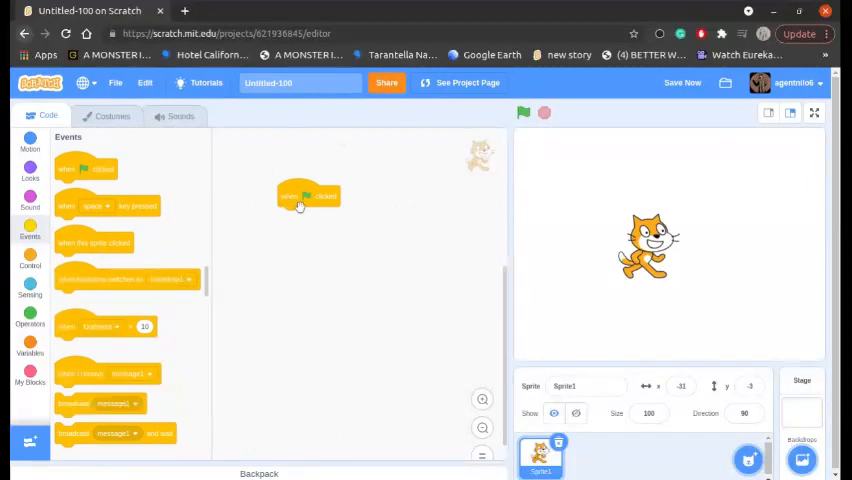
drag(307, 196, 300, 160)
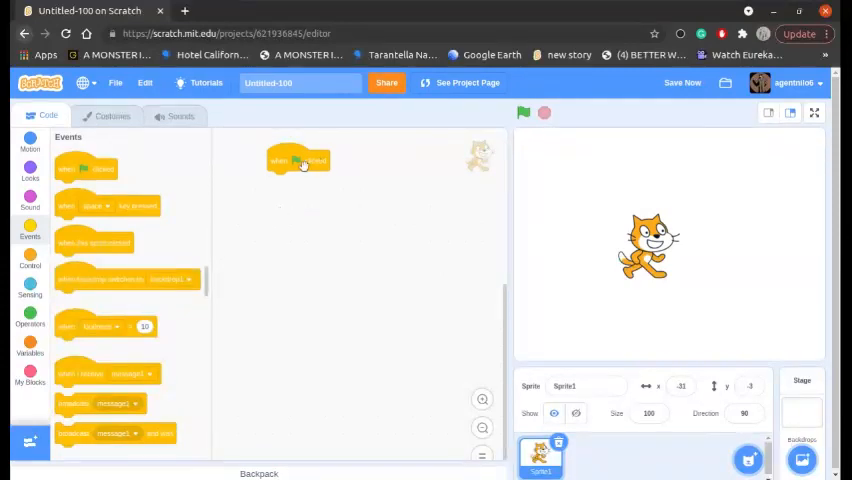
drag(298, 160, 325, 170)
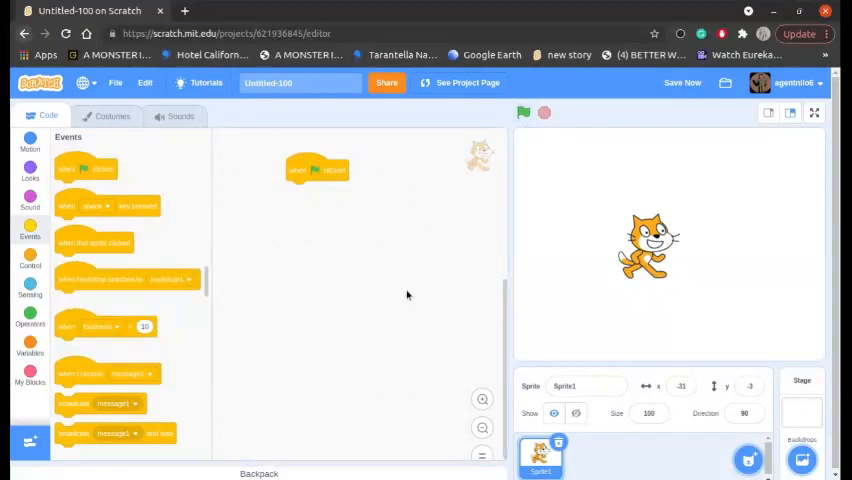
mouse_move(345, 224)
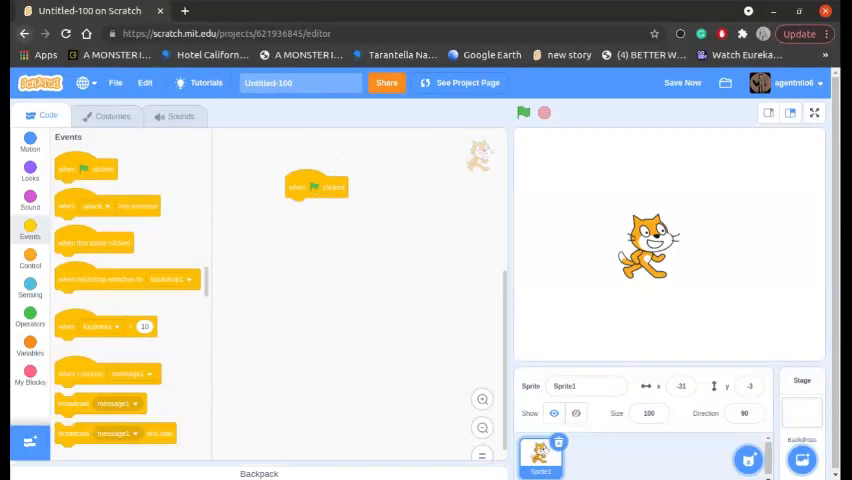
Step: Snap a Control 'forever' block under the green-flag hat block
click(30, 260)
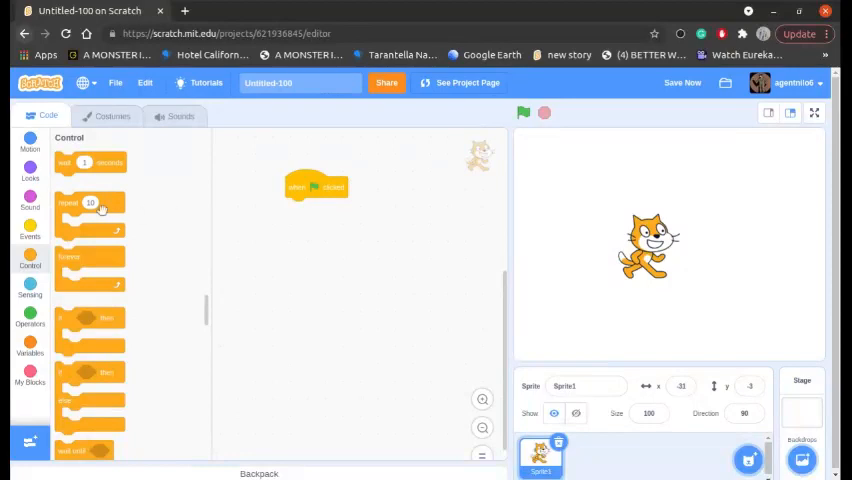
mouse_move(90, 256)
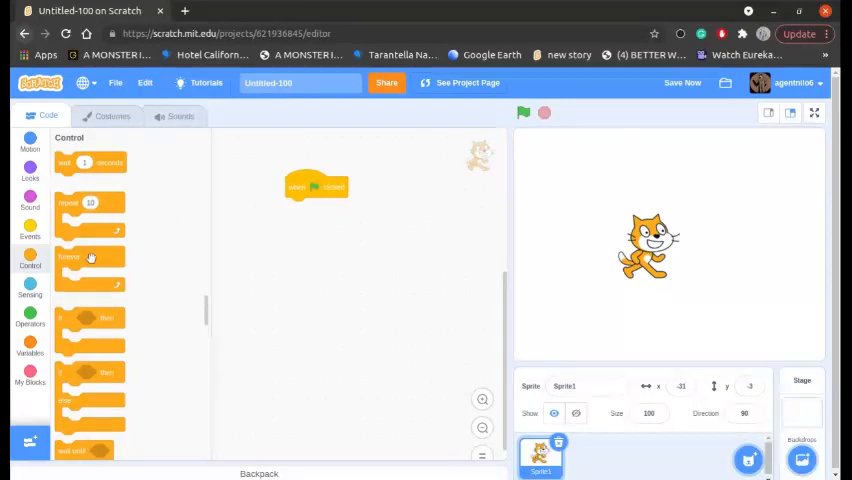
drag(91, 258, 310, 210)
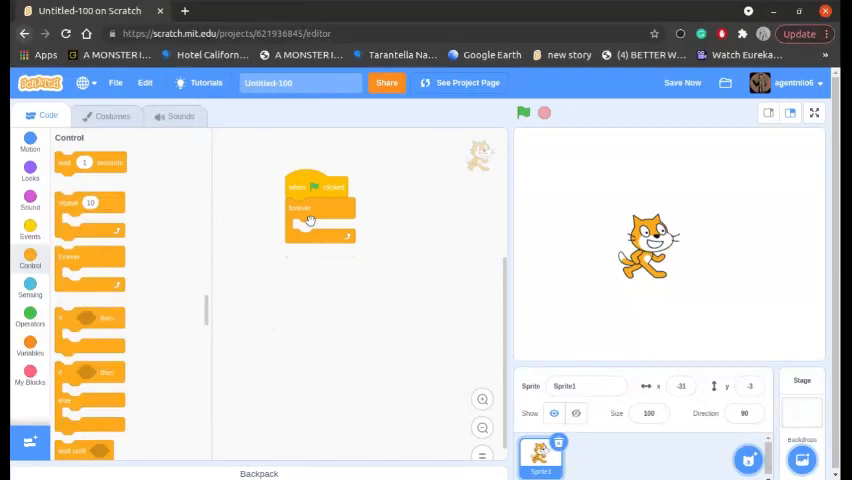
click(30, 165)
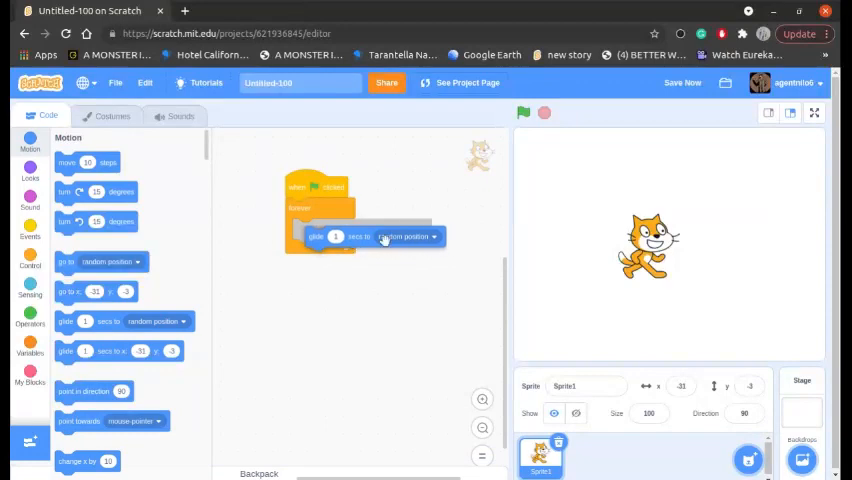
Step: Set the glide block inside the loop to 'glide 1 secs to mouse-pointer' and run the script
click(415, 236)
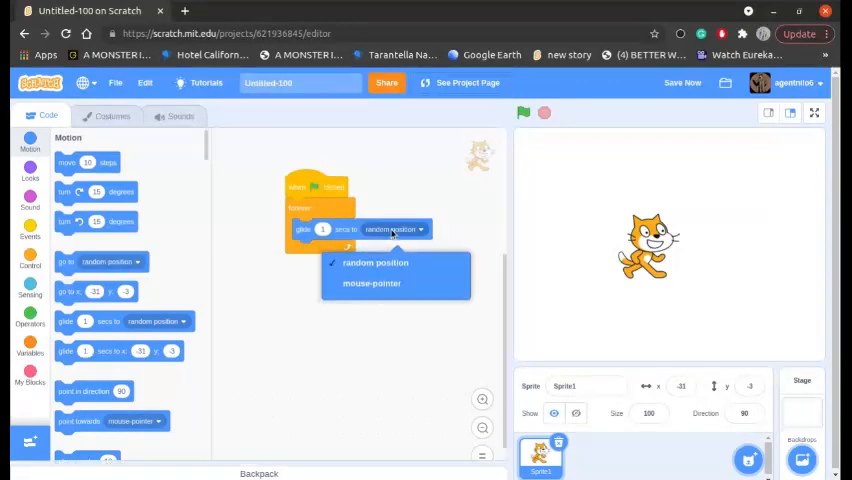
click(371, 283)
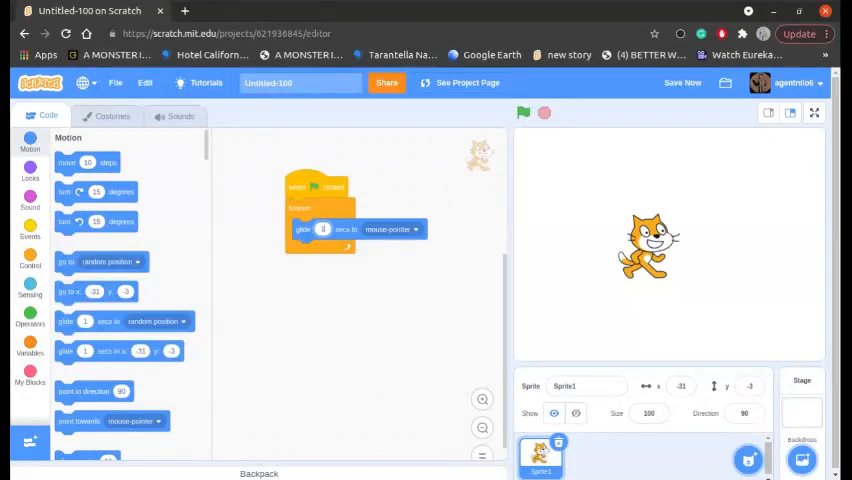
click(523, 112)
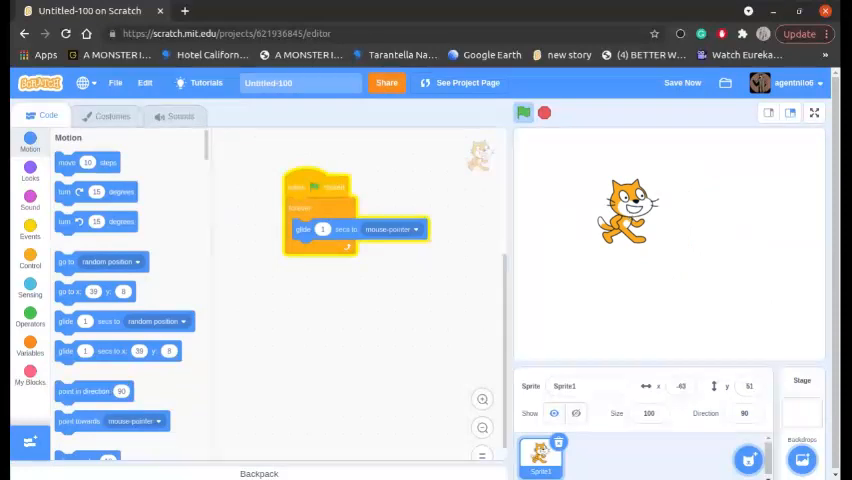
Step: Stop the running script with the red stop button
click(524, 112)
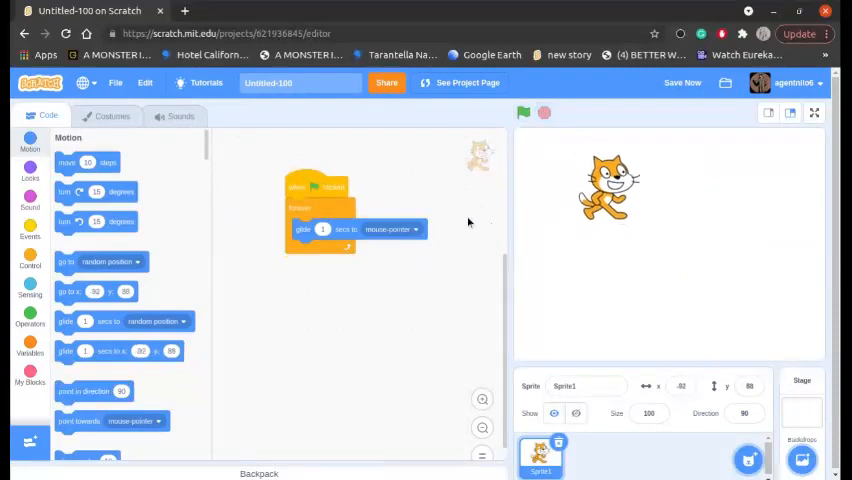
mouse_move(241, 320)
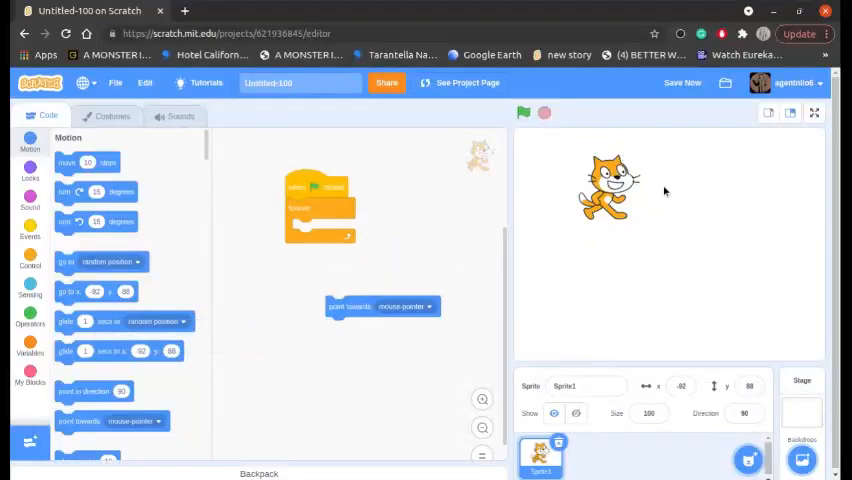
Step: Add 'point towards mouse-pointer' to the forever loop below the glide block, and rerun
drag(380, 306, 345, 239)
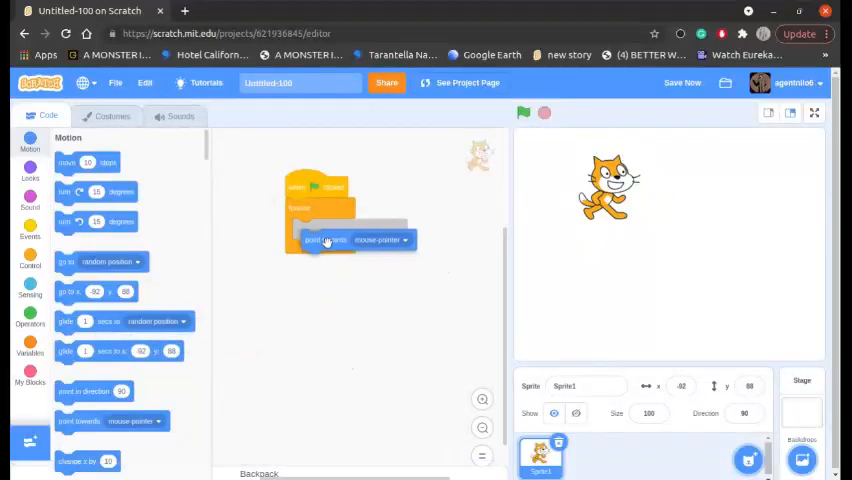
click(523, 113)
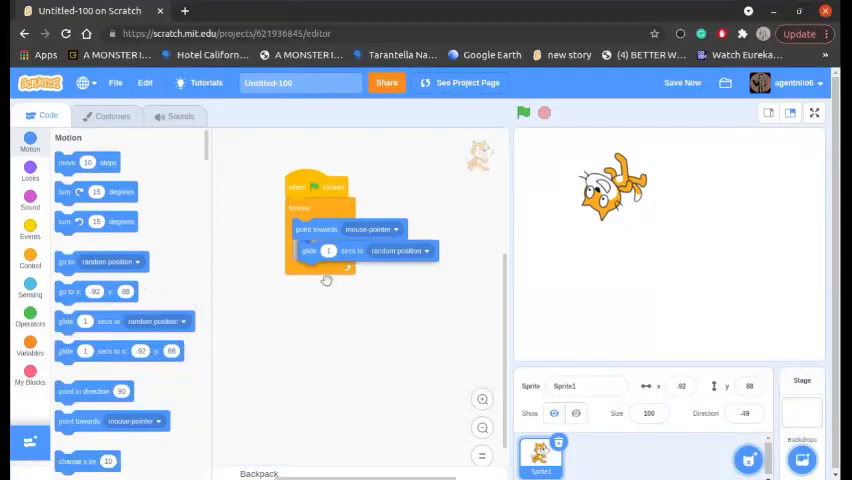
drag(317, 229, 317, 250)
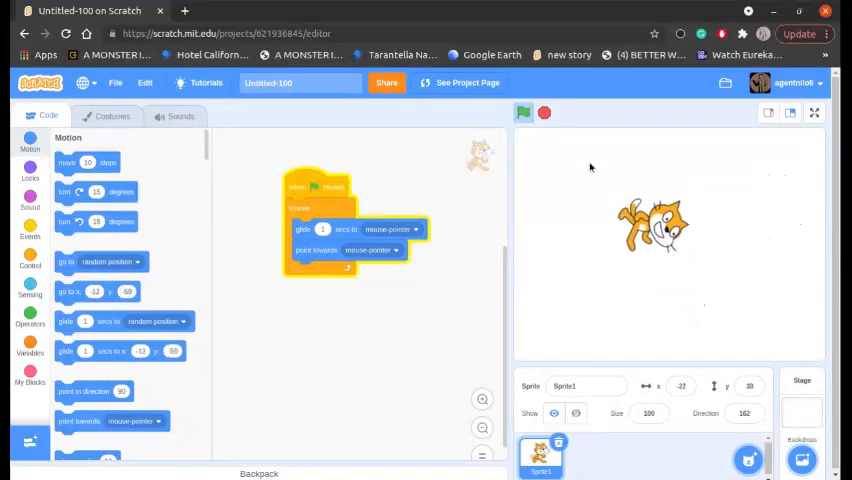
Step: Halt the running project with the red stop sign
click(523, 112)
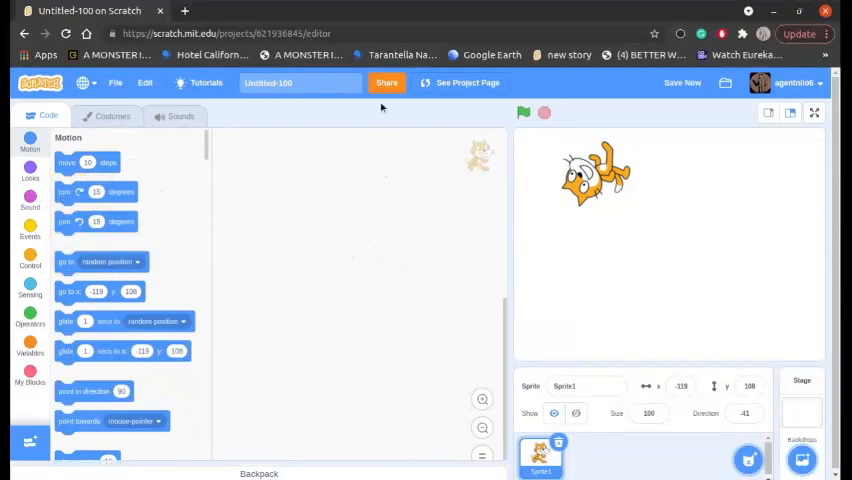
mouse_move(677, 223)
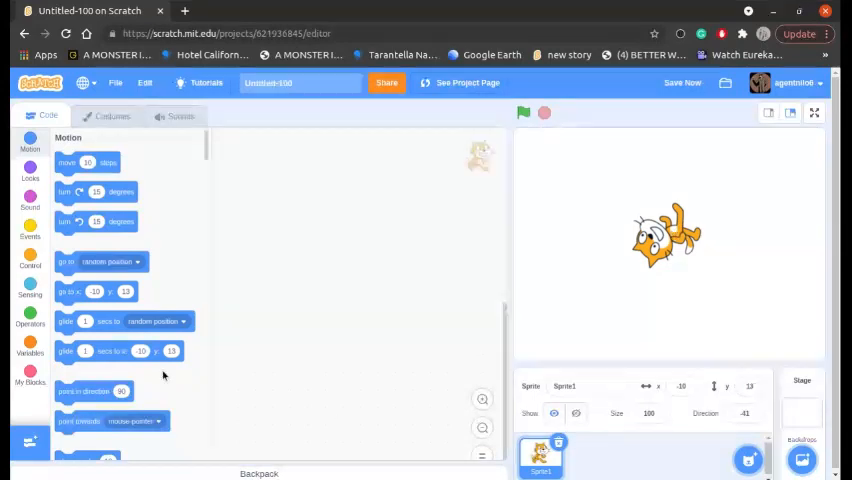
scroll(down, 3)
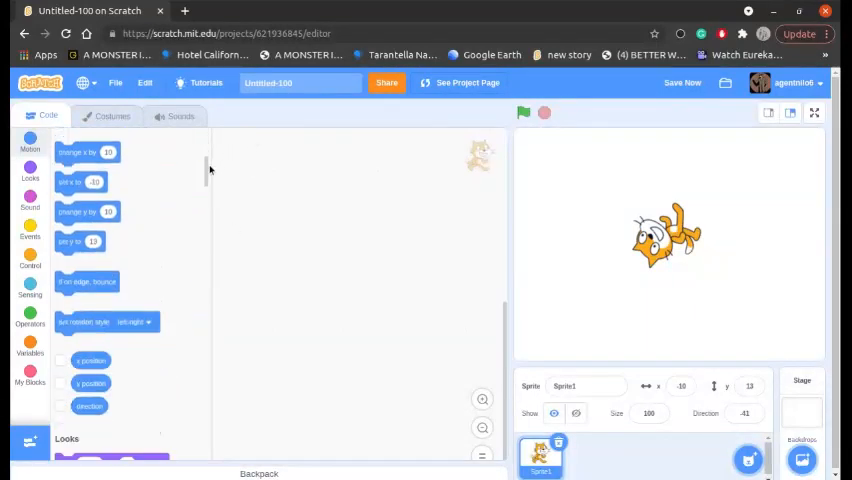